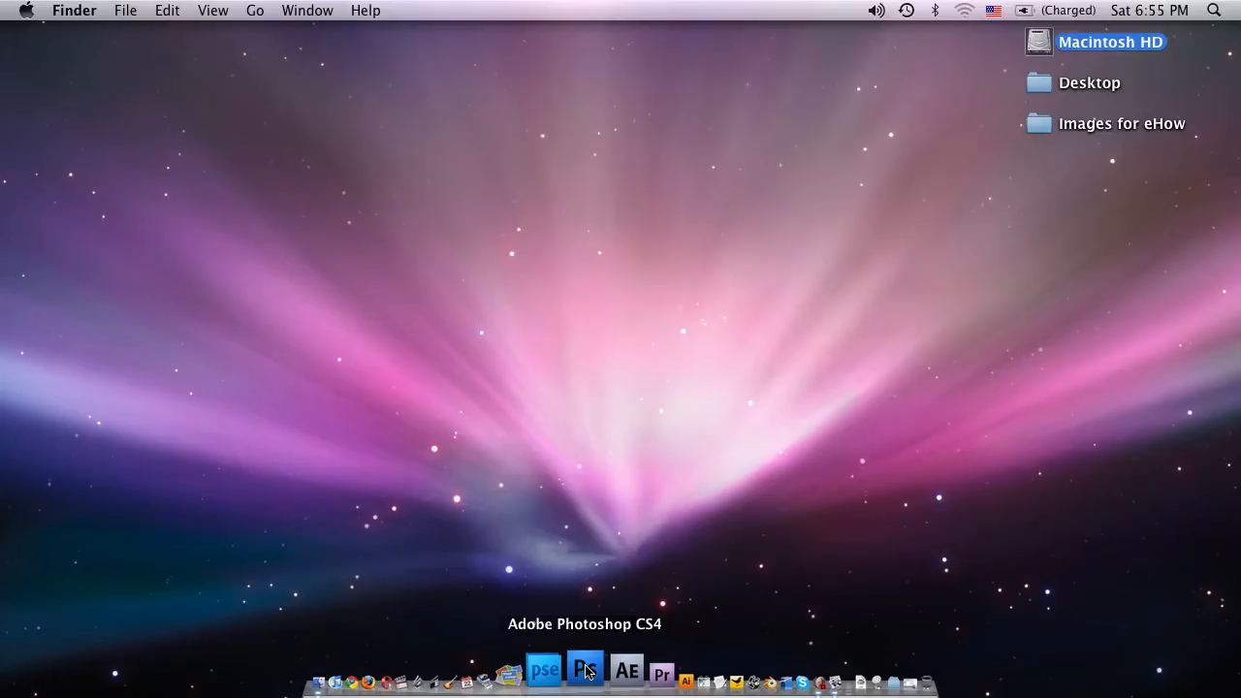
Step: Launch Adobe Photoshop CS4 from its Dock icon
{"action": "left_click", "coordinate": [585, 665]}
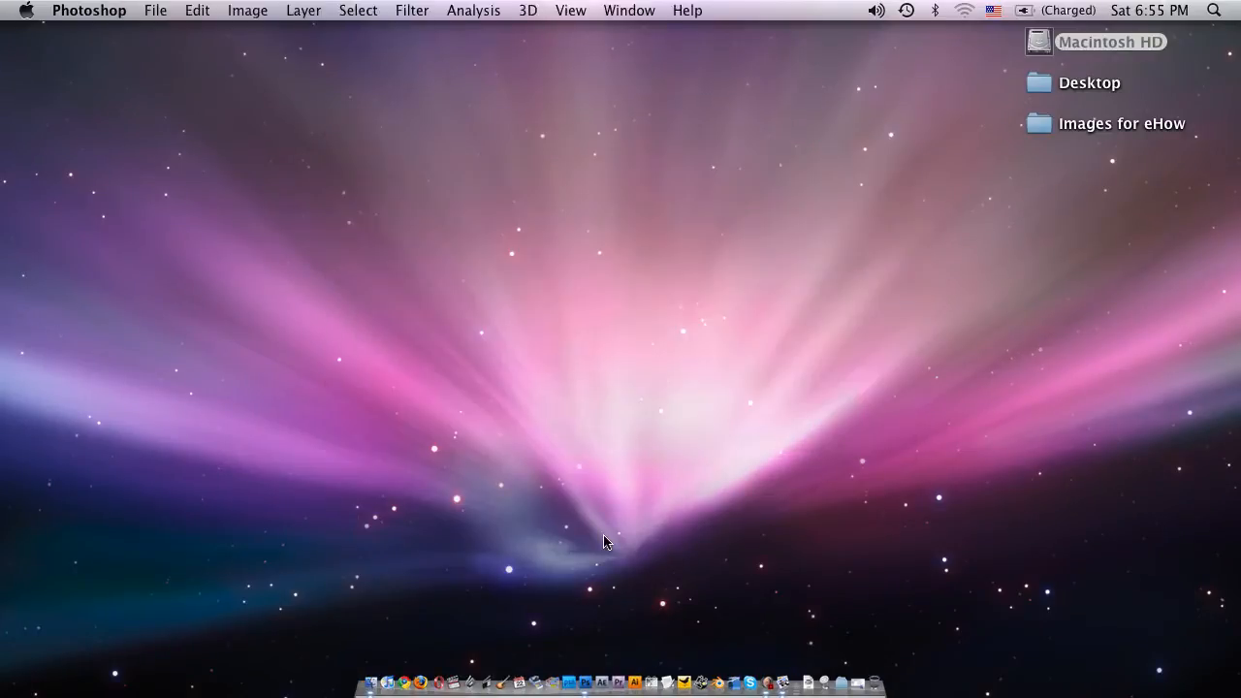
Step: Choose File > New to request a new document
{"action": "left_click", "coordinate": [154, 11]}
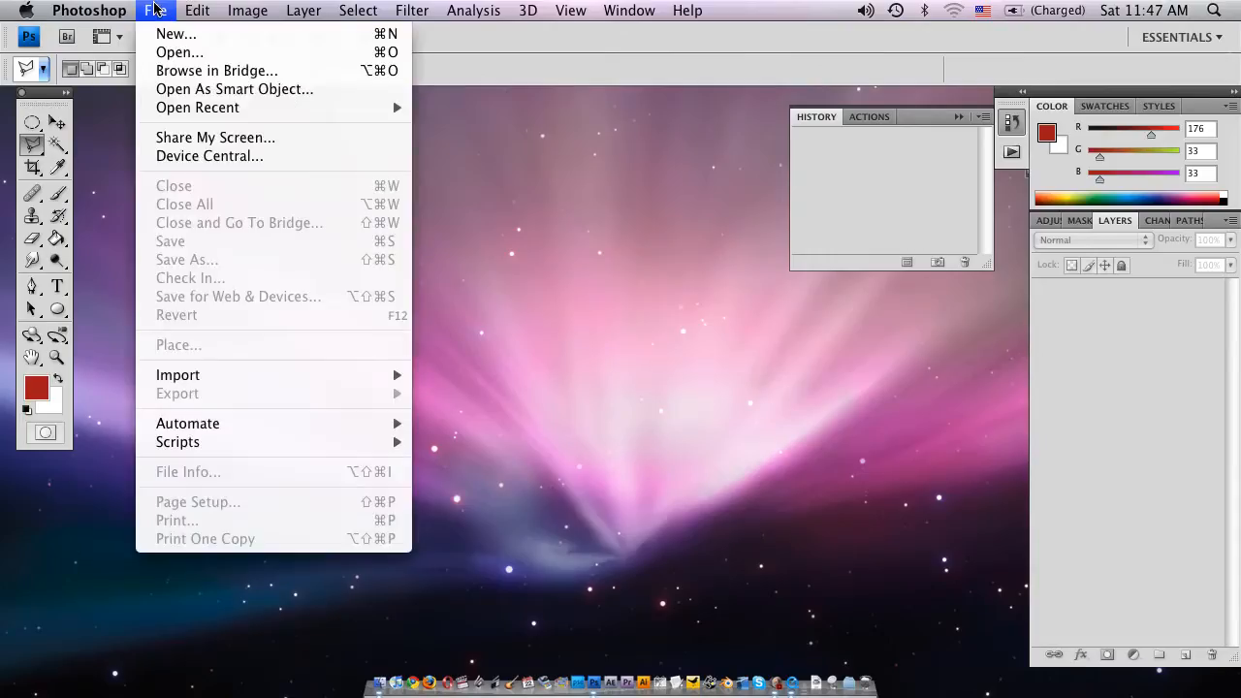
{"action": "mouse_move", "coordinate": [174, 34]}
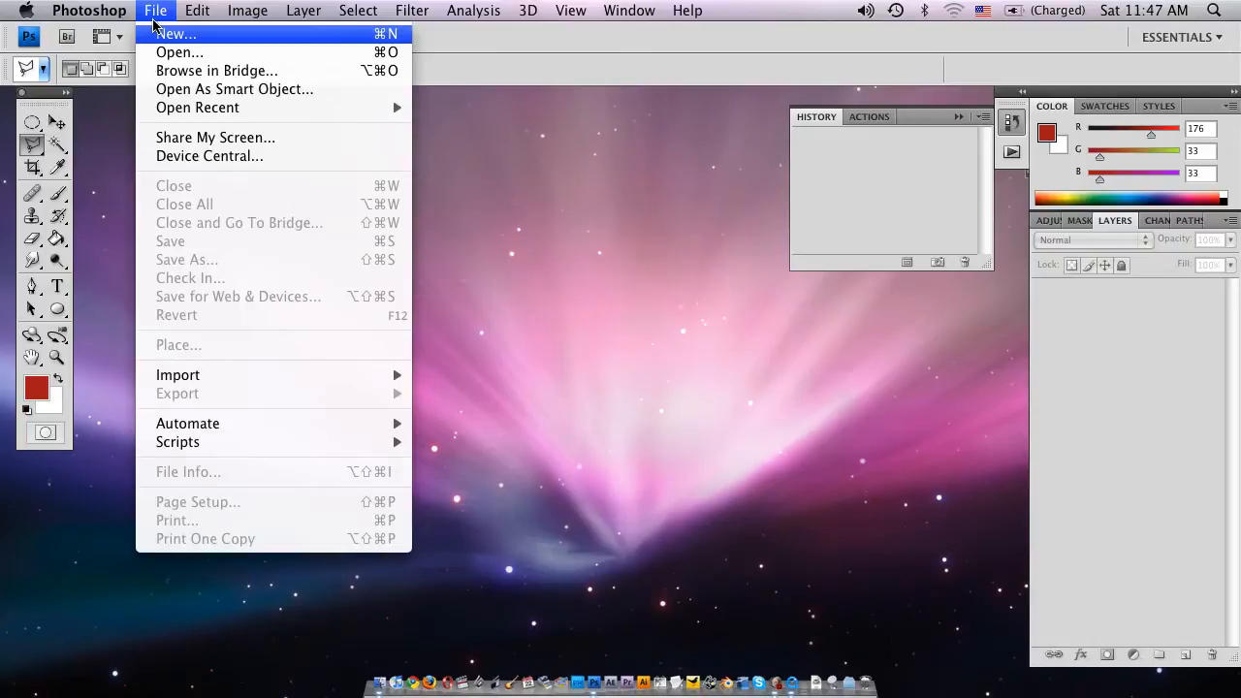
{"action": "left_click", "coordinate": [155, 10]}
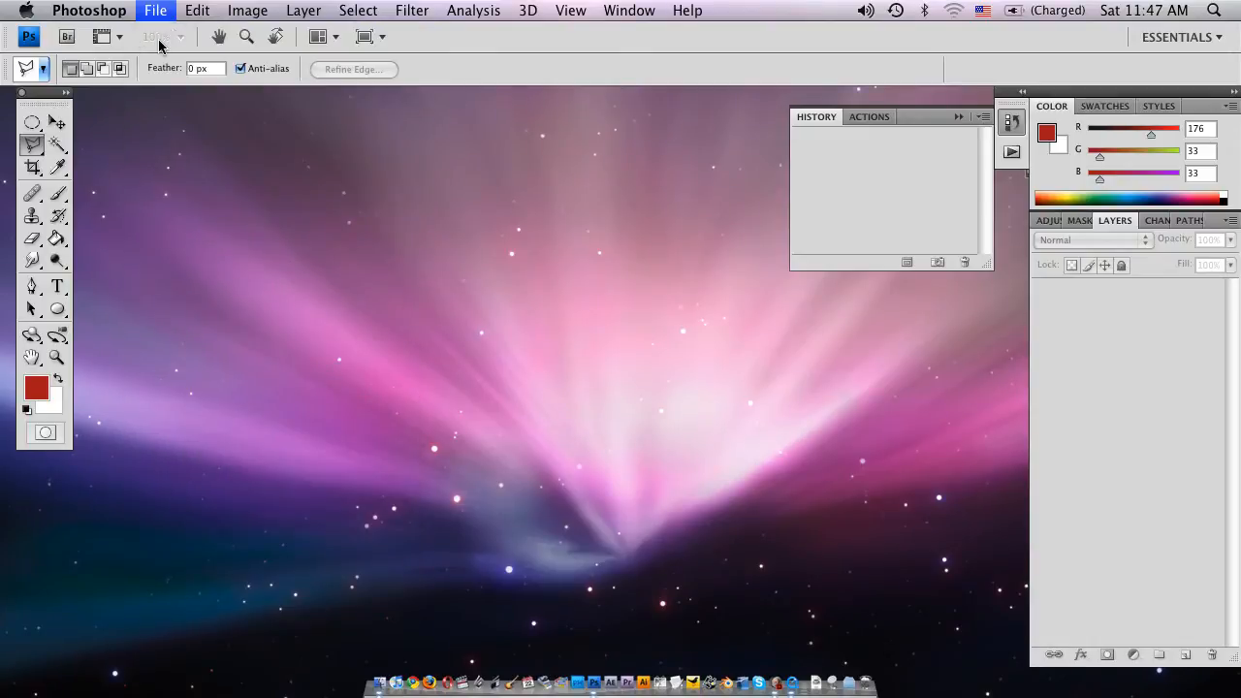
Step: Set the new document's width and height both to 500 pixels
{"action": "left_click", "coordinate": [155, 11]}
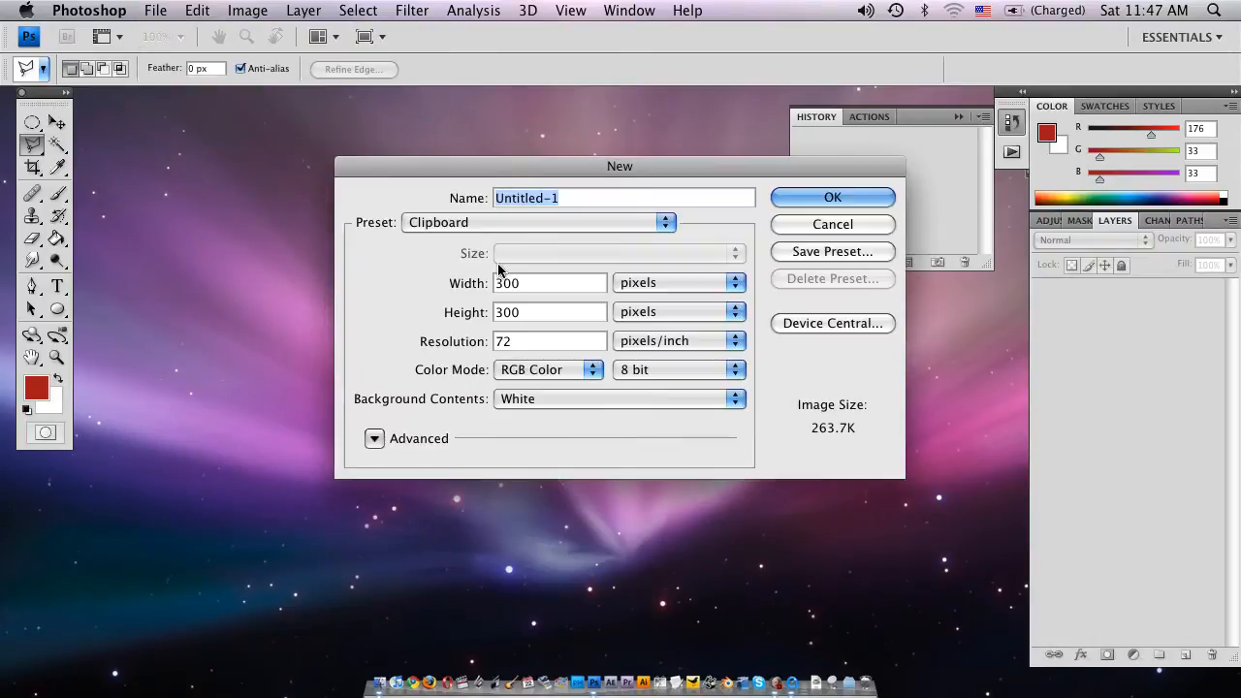
{"action": "left_click", "coordinate": [549, 282]}
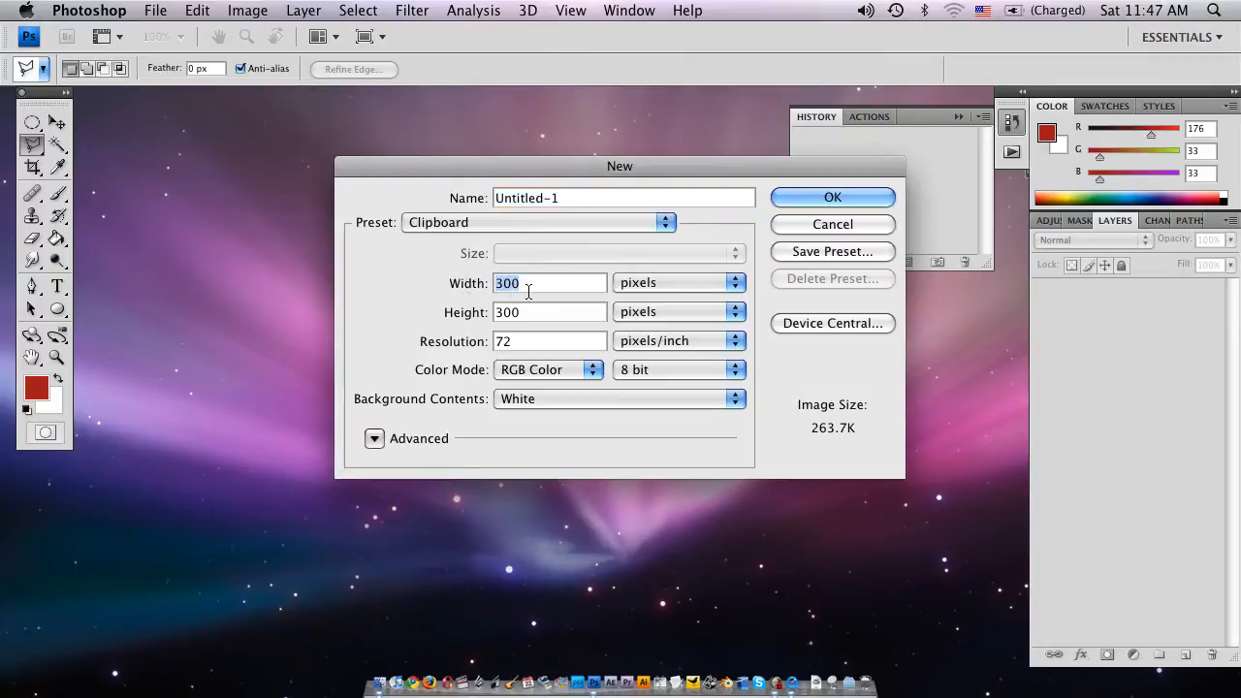
{"action": "mouse_move", "coordinate": [524, 300]}
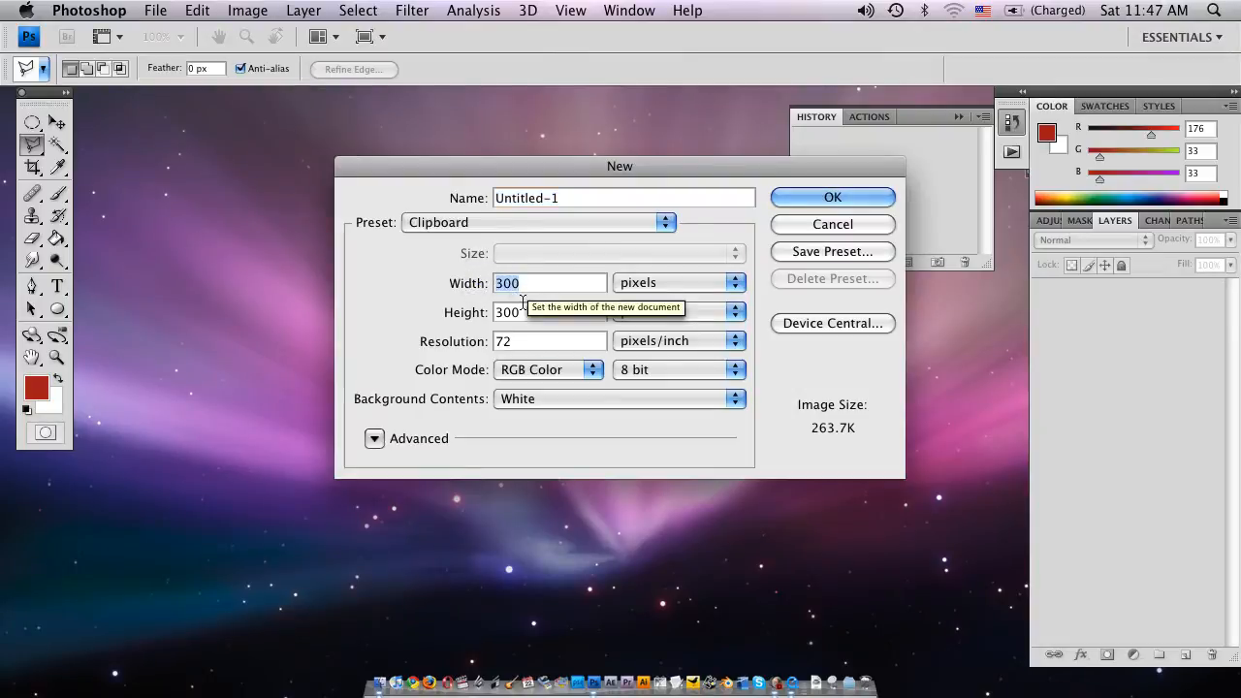
{"action": "type", "text": "500"}
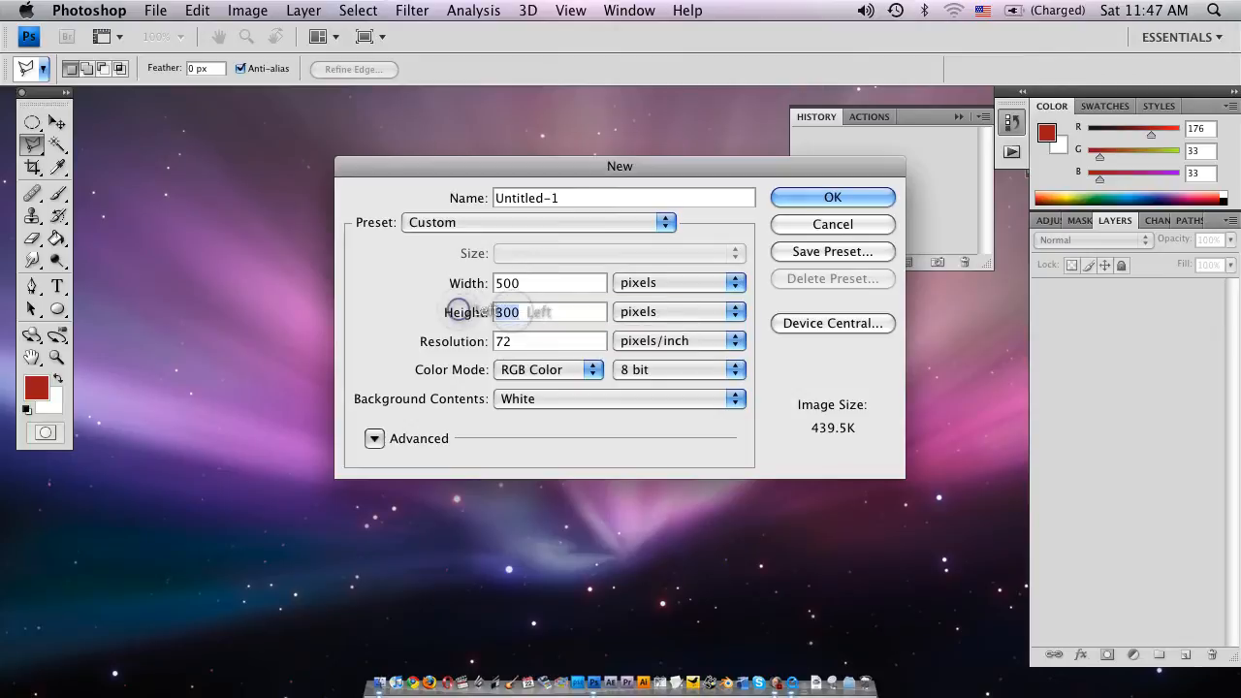
{"action": "type", "text": "500"}
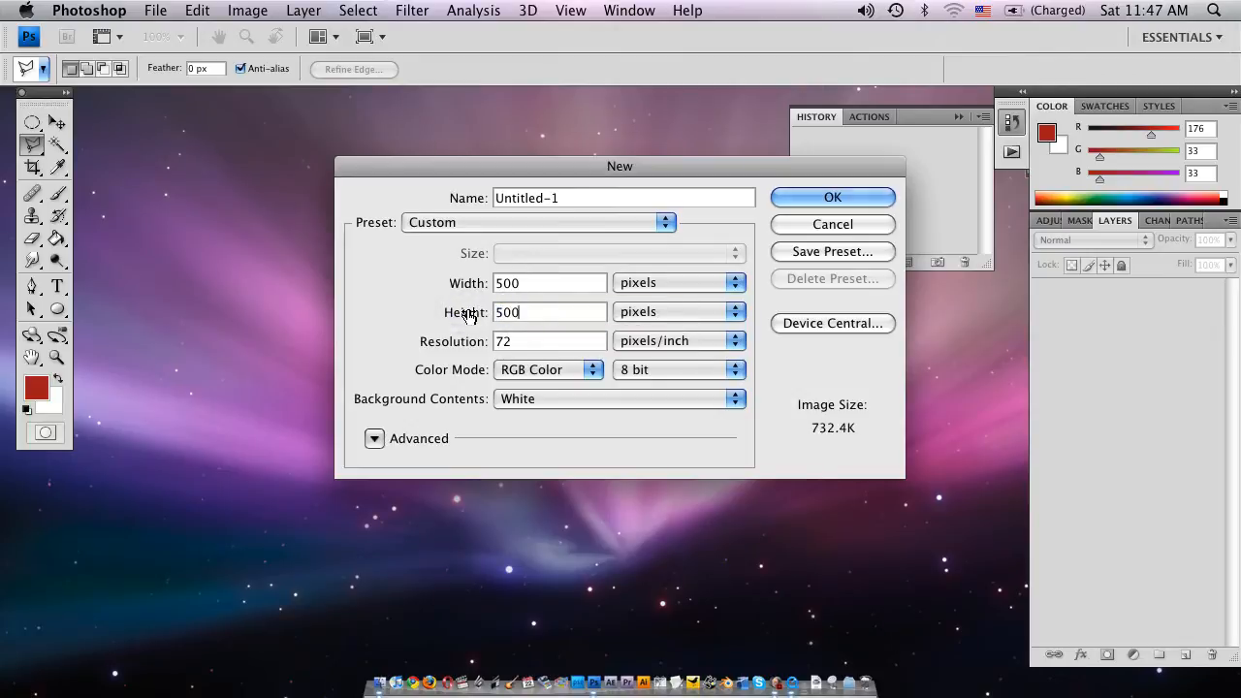